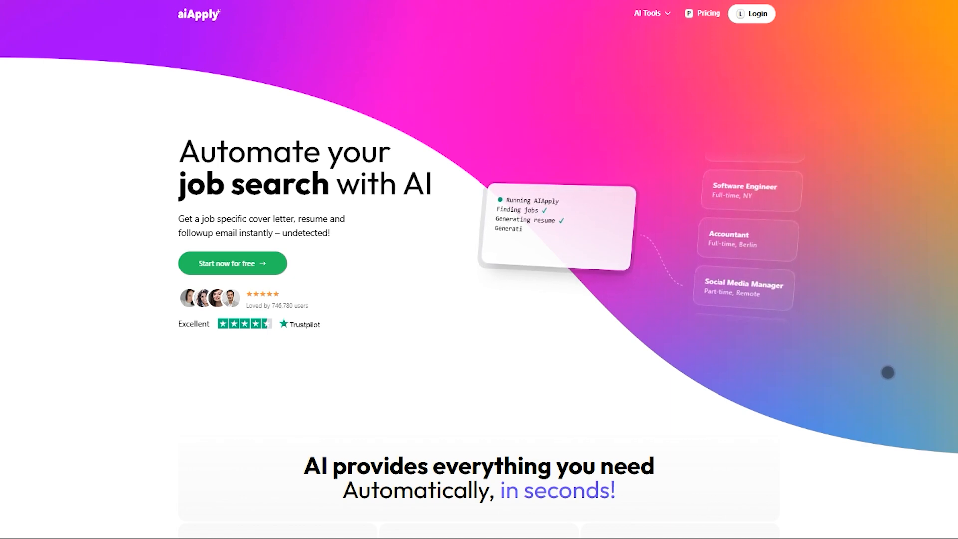
# Scroll through the homepage, then open the 'Job Applications on Auto Pilot' Auto Apply page.
pyautogui.scroll(-3)
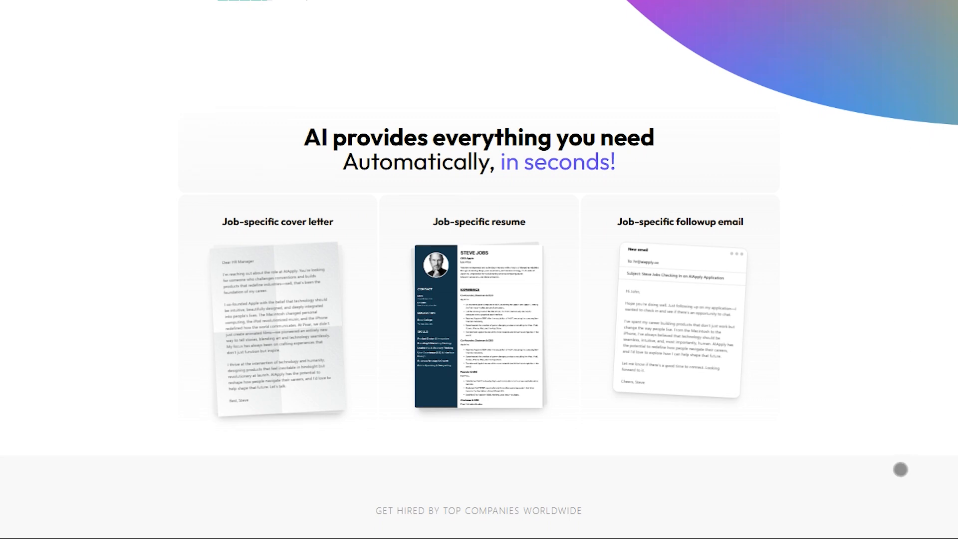
pyautogui.scroll(-3)
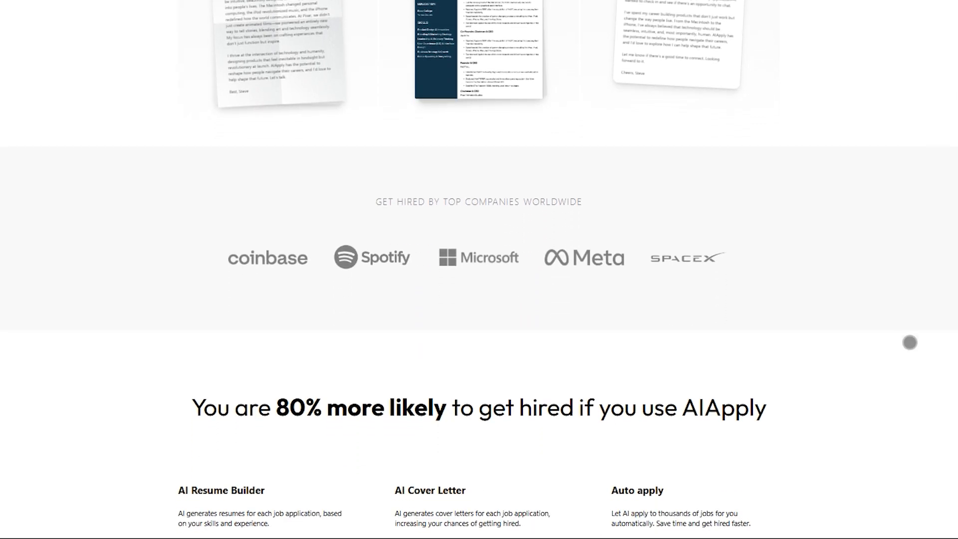
pyautogui.scroll(-3)
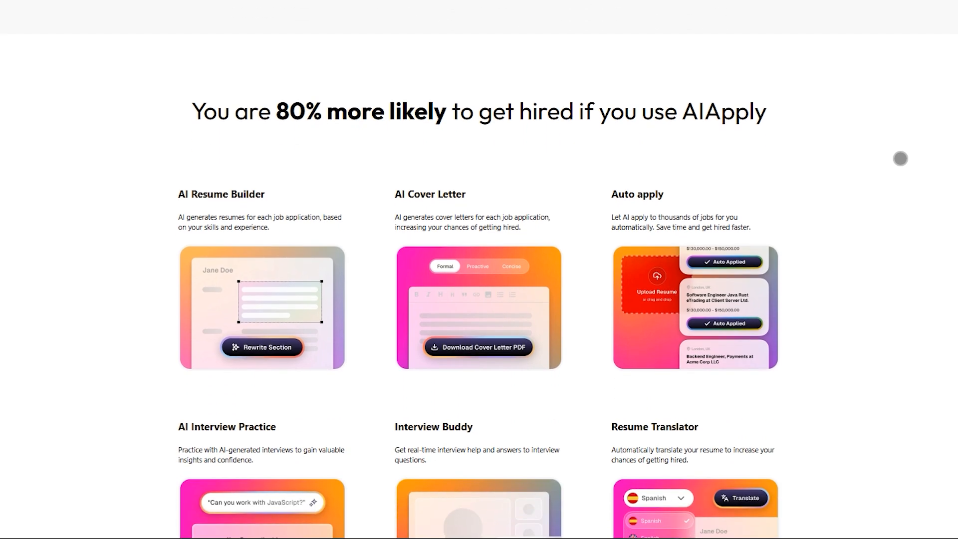
pyautogui.scroll(-3)
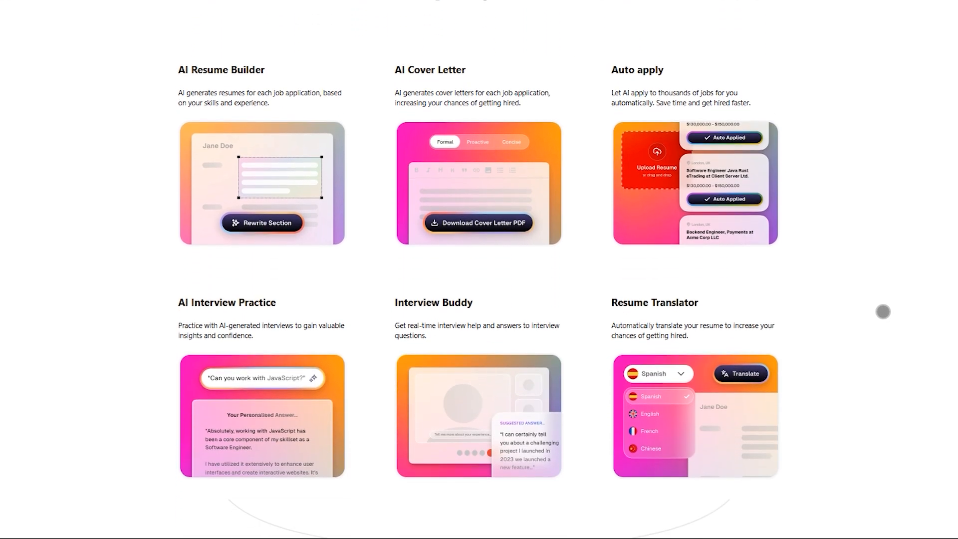
pyautogui.scroll(-3)
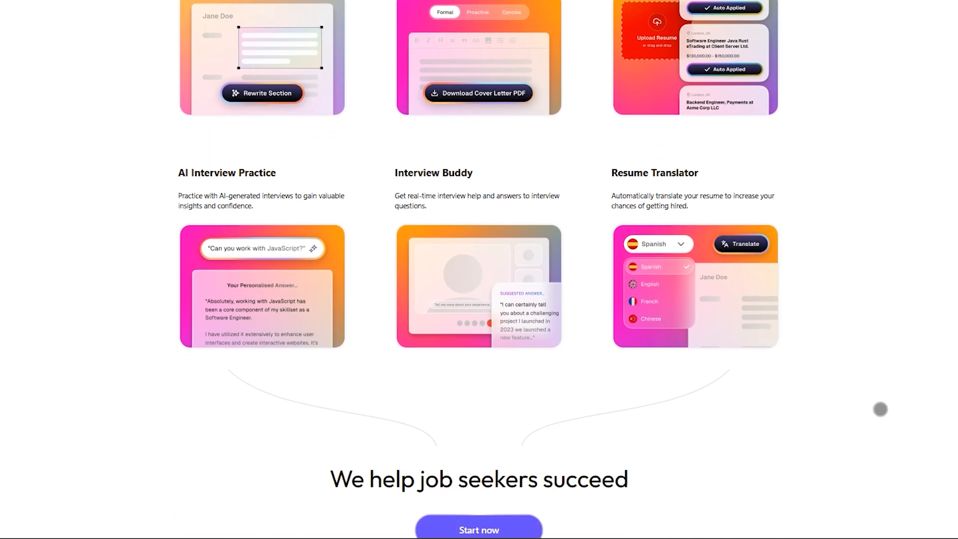
pyautogui.scroll(-3)
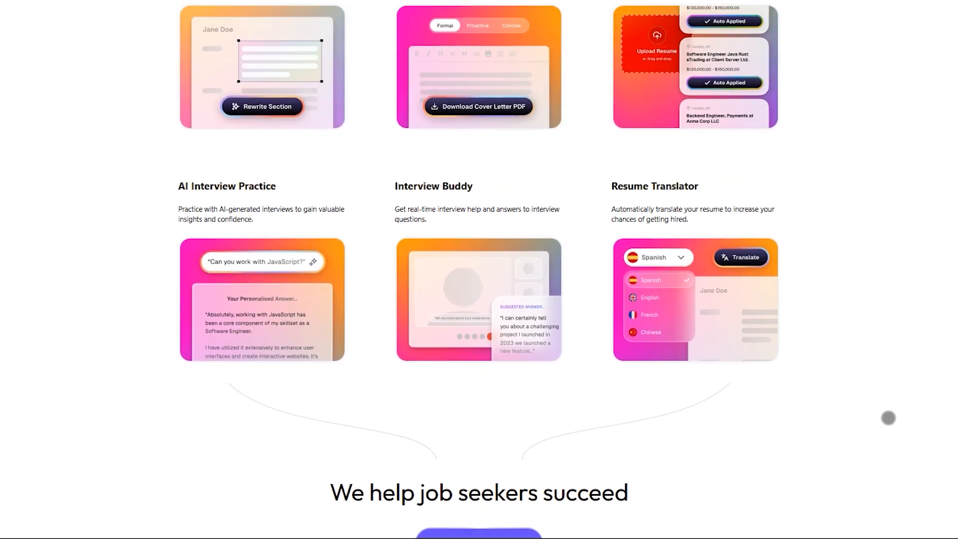
pyautogui.scroll(-3)
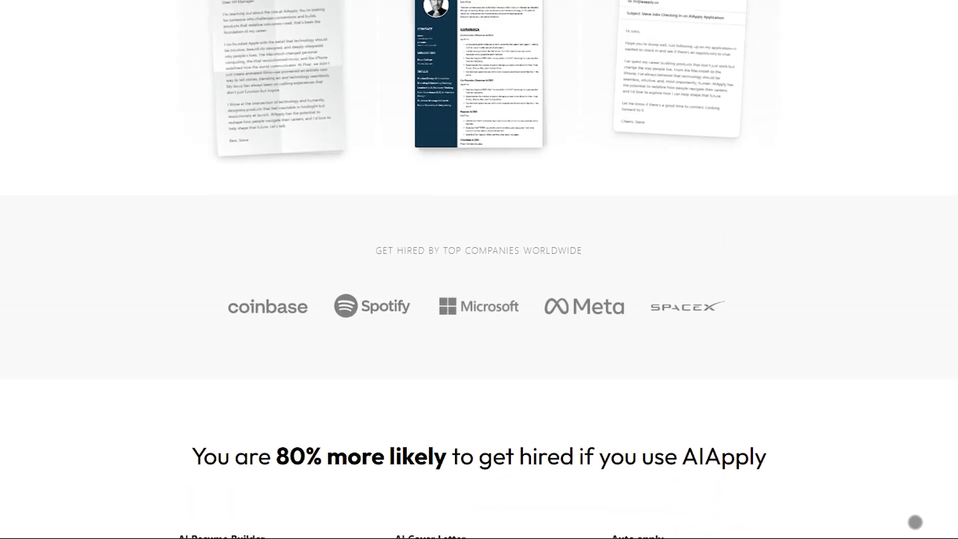
pyautogui.scroll(3)
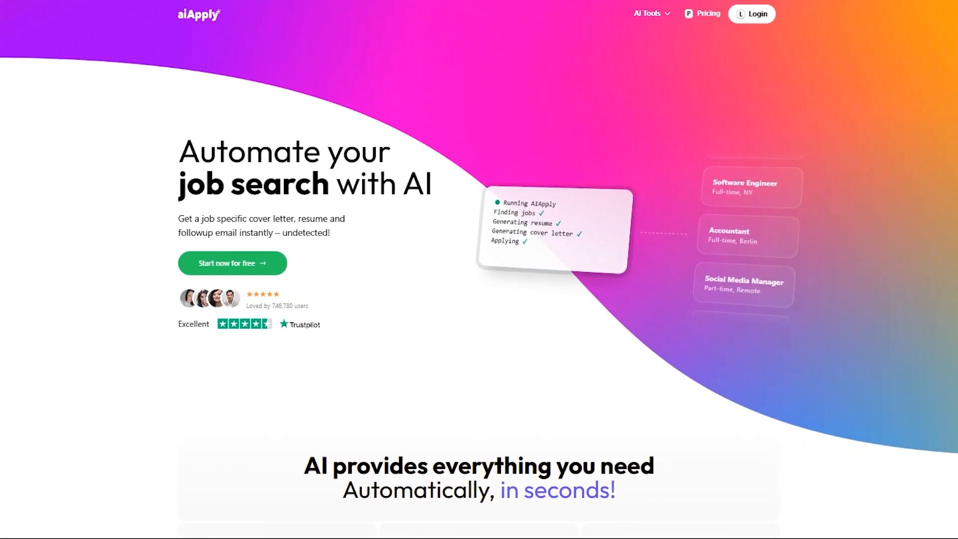
pyautogui.click(647, 13)
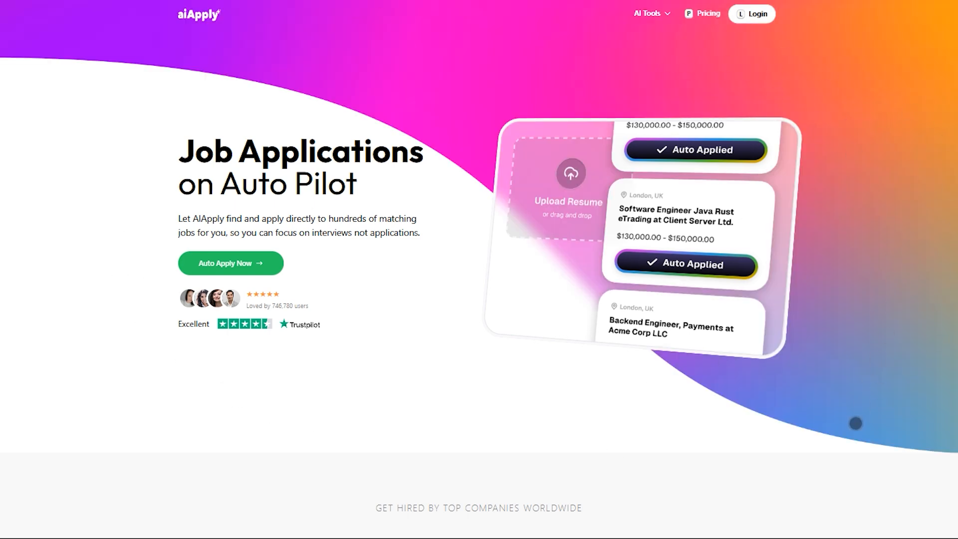
pyautogui.scroll(-3)
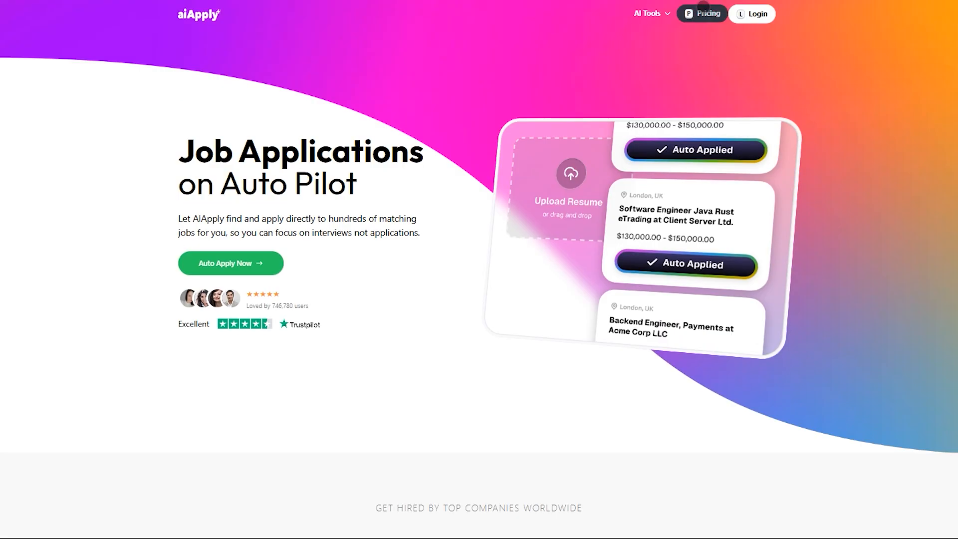
# Show the pricing plans at monthly rates, then switch back to yearly prices.
pyautogui.click(701, 13)
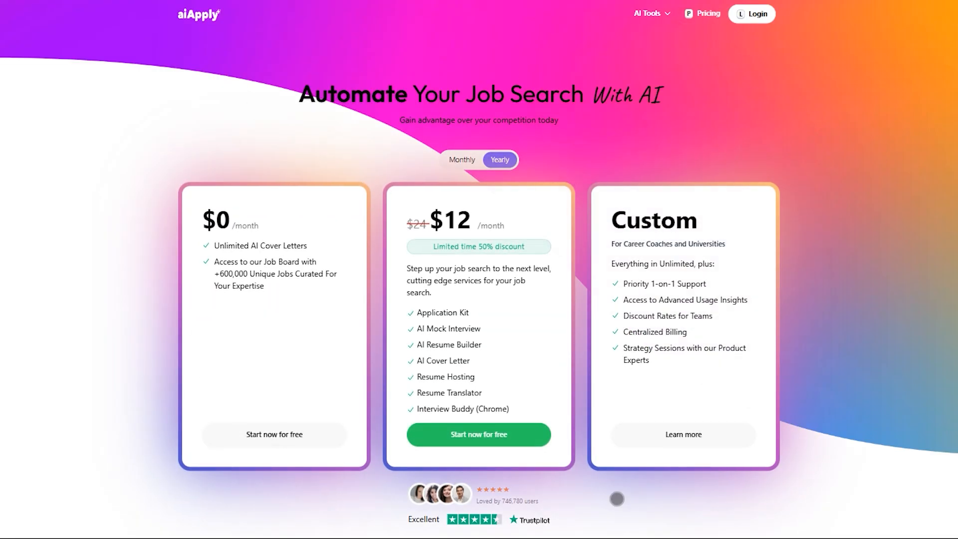
pyautogui.click(461, 160)
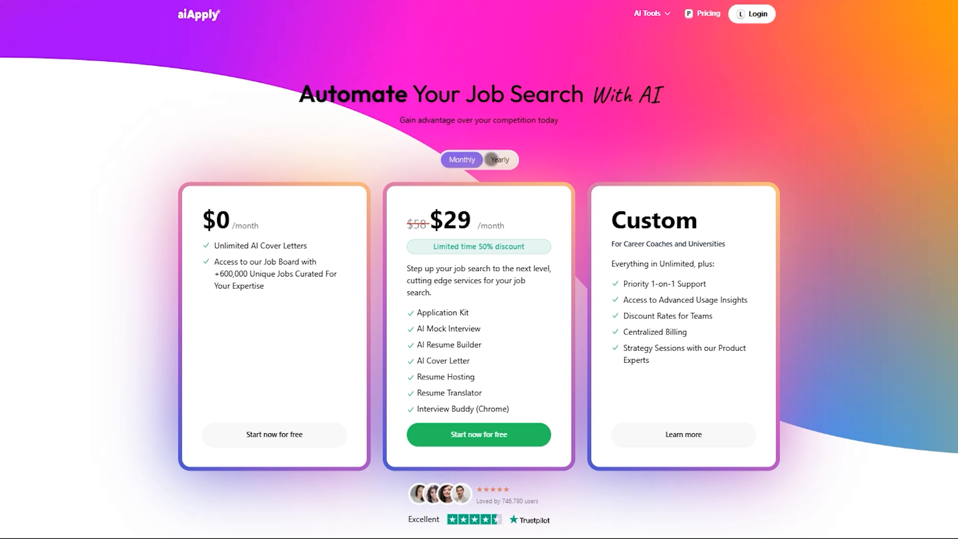
pyautogui.click(499, 159)
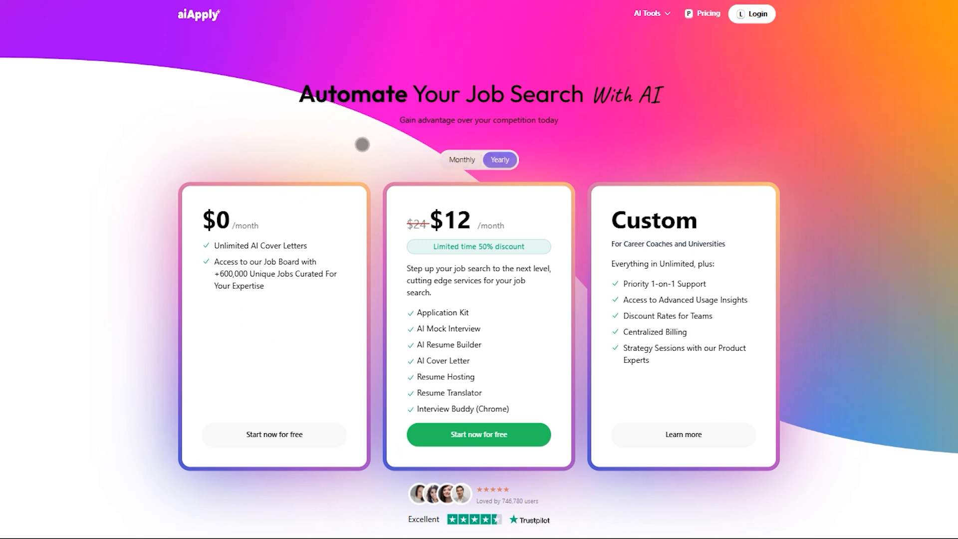
pyautogui.moveTo(918, 212)
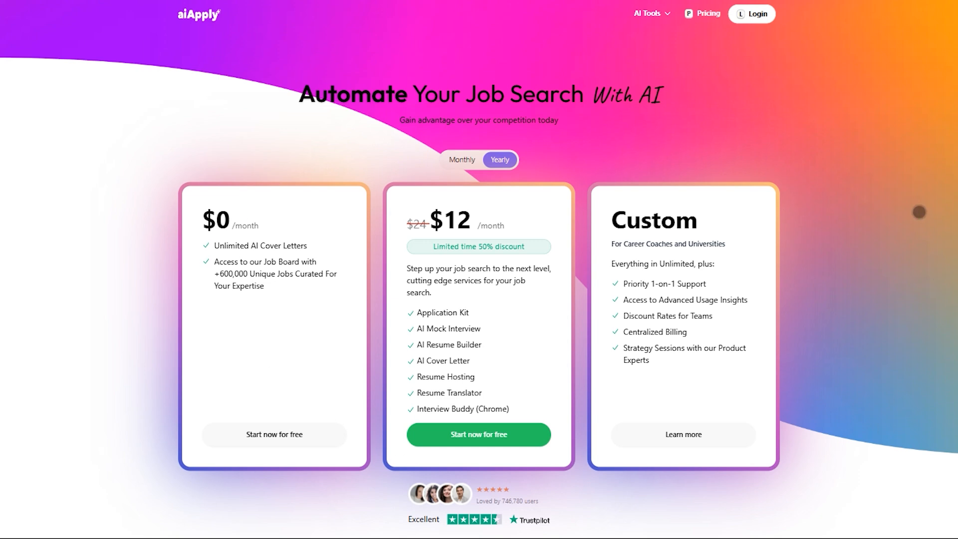
pyautogui.scroll(-3)
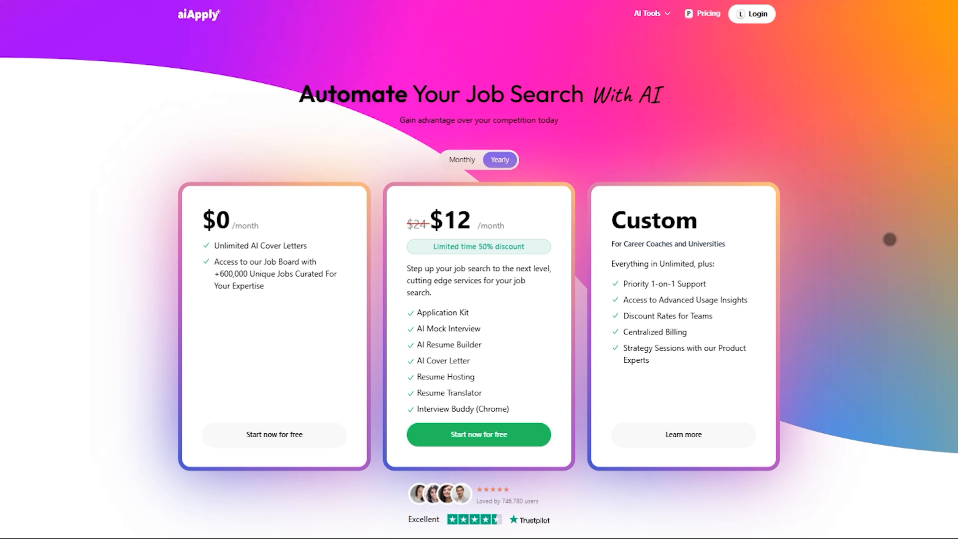
# Open the Interview Buddy browser extension page from the AI Tools menu.
pyautogui.click(648, 14)
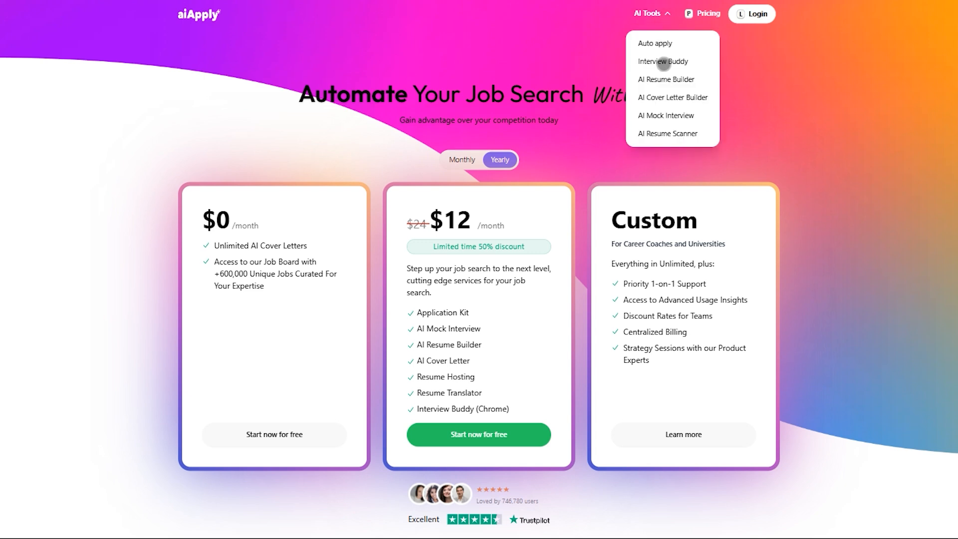
pyautogui.click(662, 61)
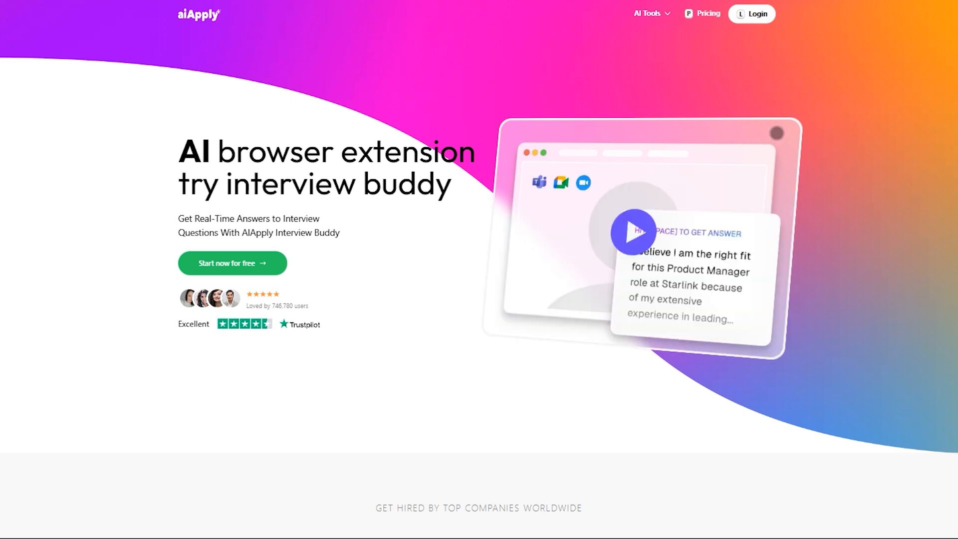
pyautogui.click(648, 13)
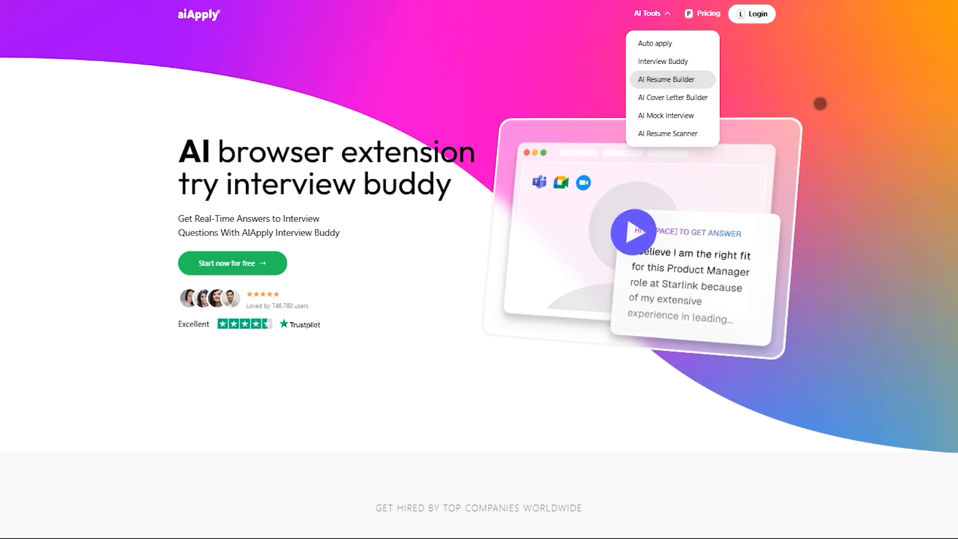
# Open AI Resume Builder and scroll through its resume templates.
pyautogui.click(664, 79)
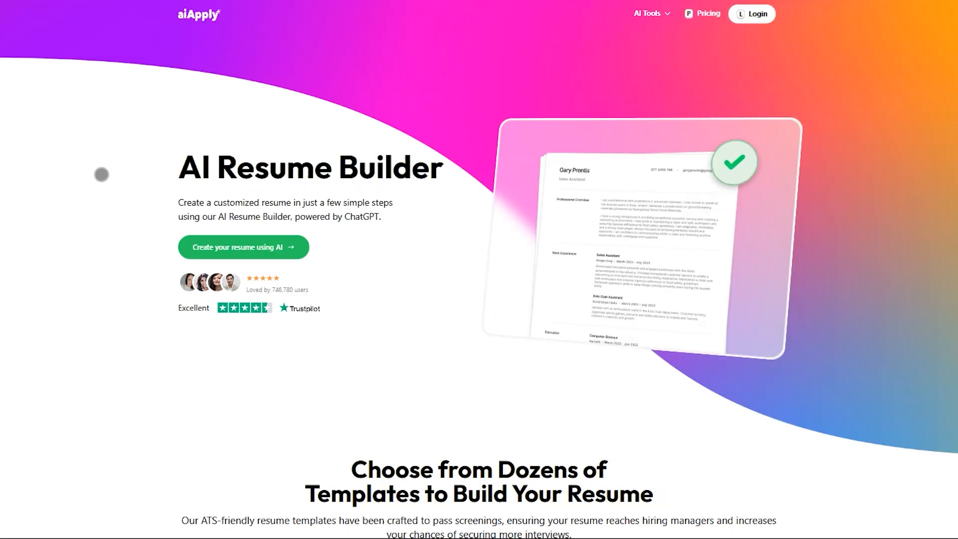
pyautogui.scroll(-3)
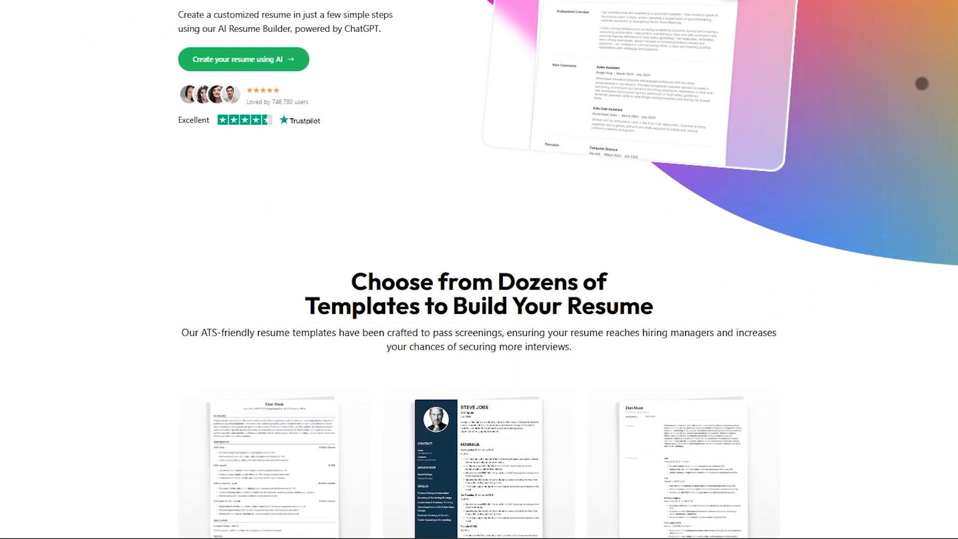
pyautogui.scroll(-3)
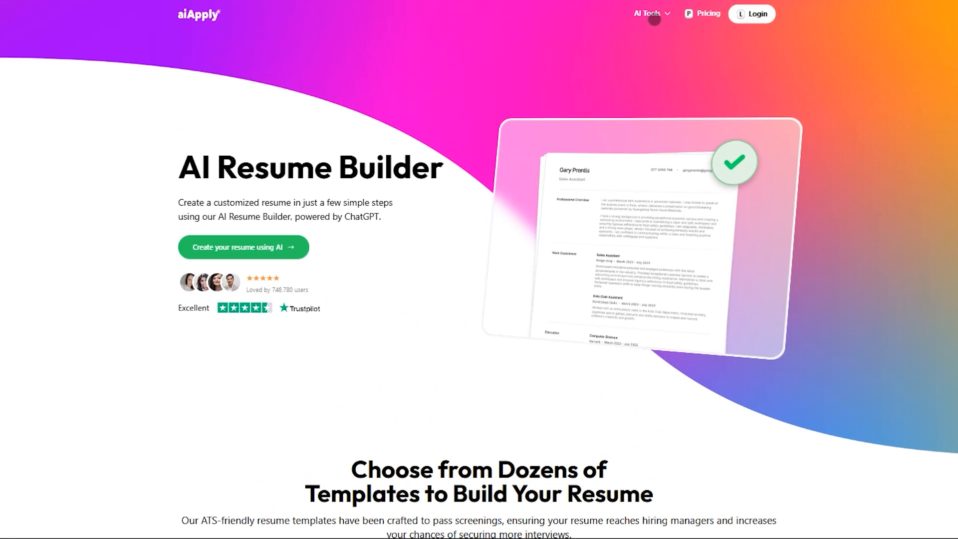
# Open the AI Cover Letter Builder page and scroll to its 'Yes, it is for you' section.
pyautogui.click(647, 13)
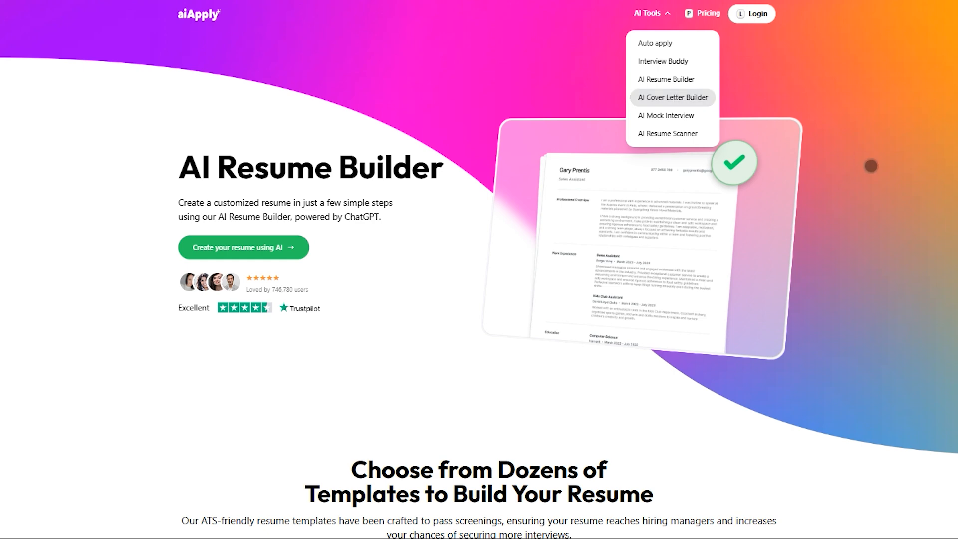
pyautogui.click(671, 97)
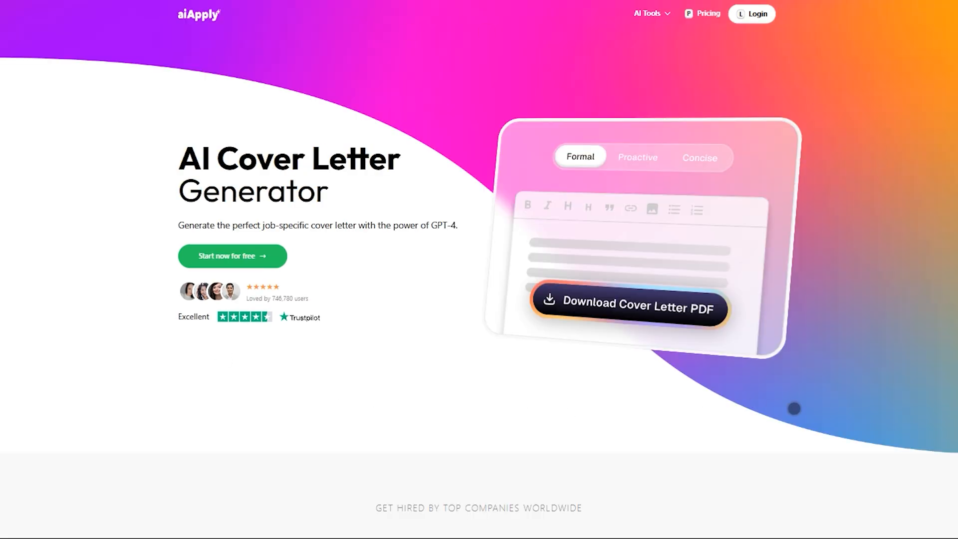
pyautogui.scroll(-3)
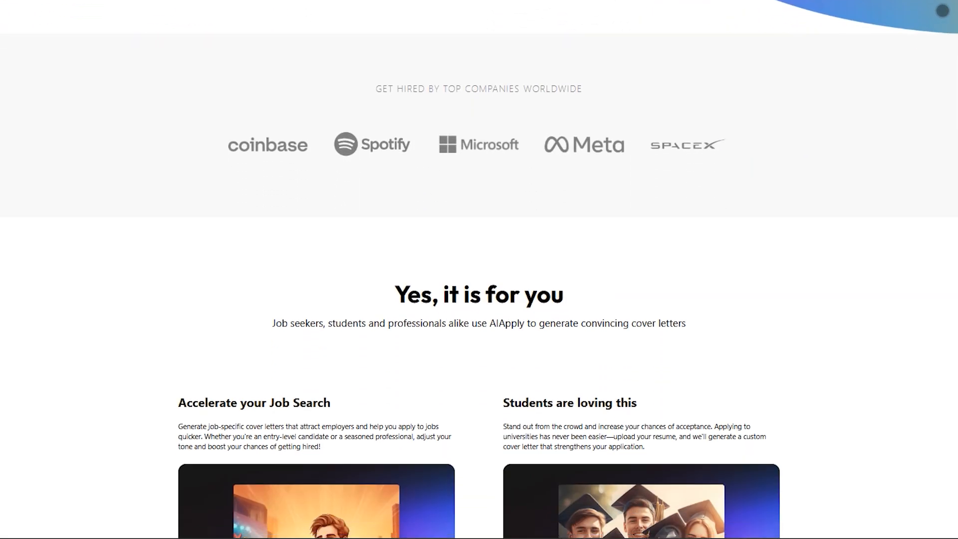
pyautogui.scroll(-3)
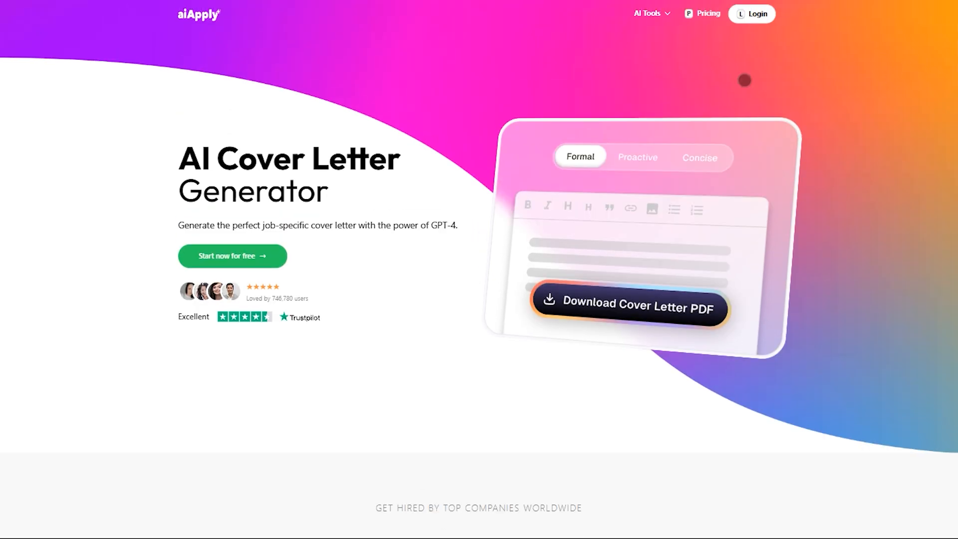
# Open the 'Conquer Interview Anxiety' AI Mock Interview page from AI Tools.
pyautogui.click(647, 14)
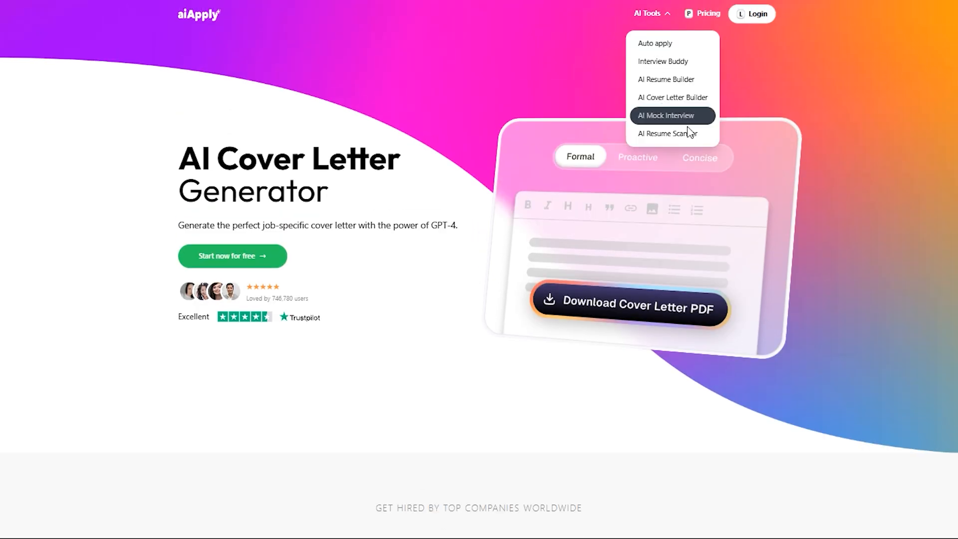
pyautogui.click(664, 115)
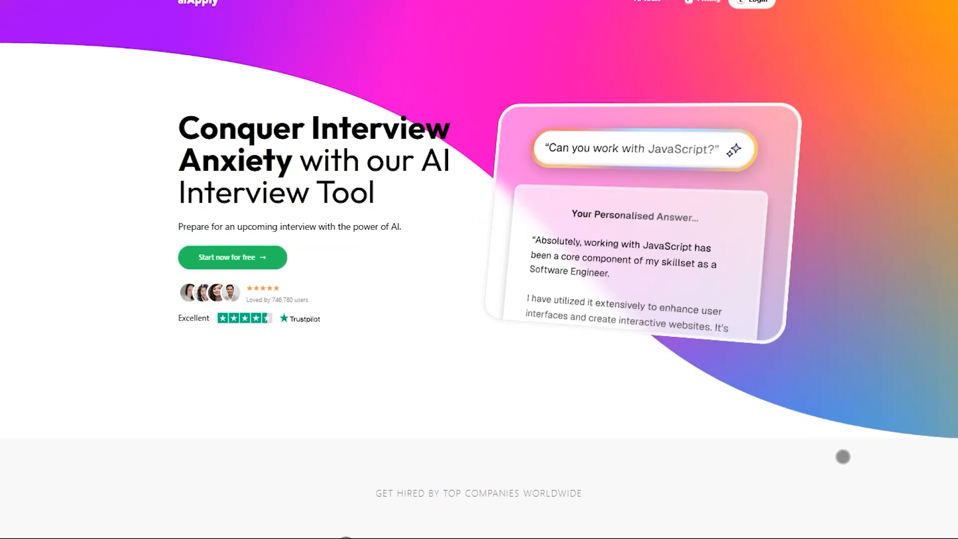
pyautogui.scroll(-3)
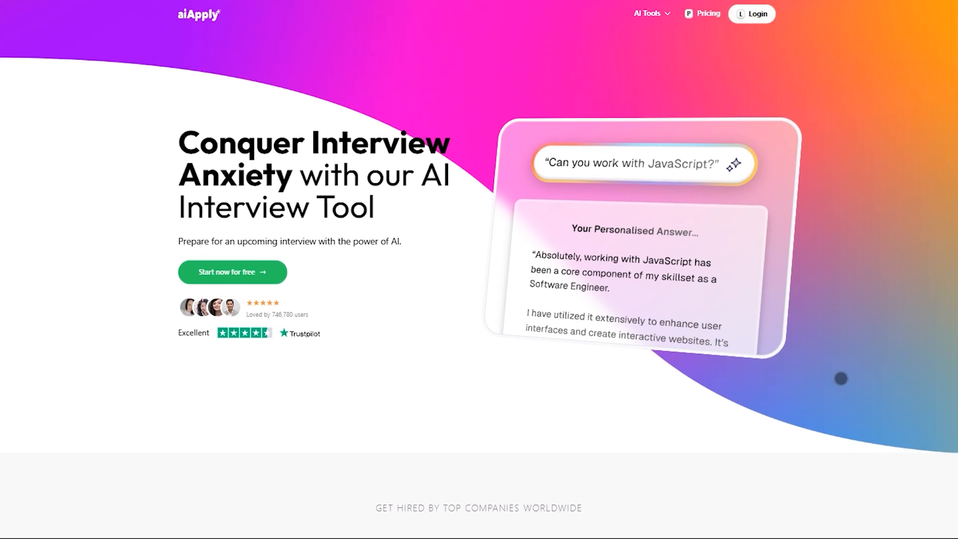
# Open the AI Resume Scanner page and scroll to its 'How it works' section.
pyautogui.click(648, 13)
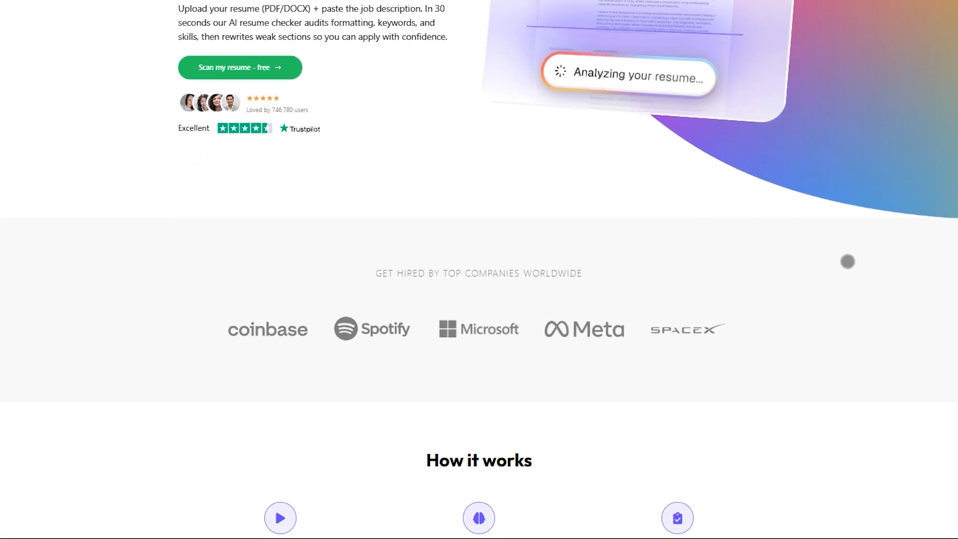
pyautogui.scroll(-3)
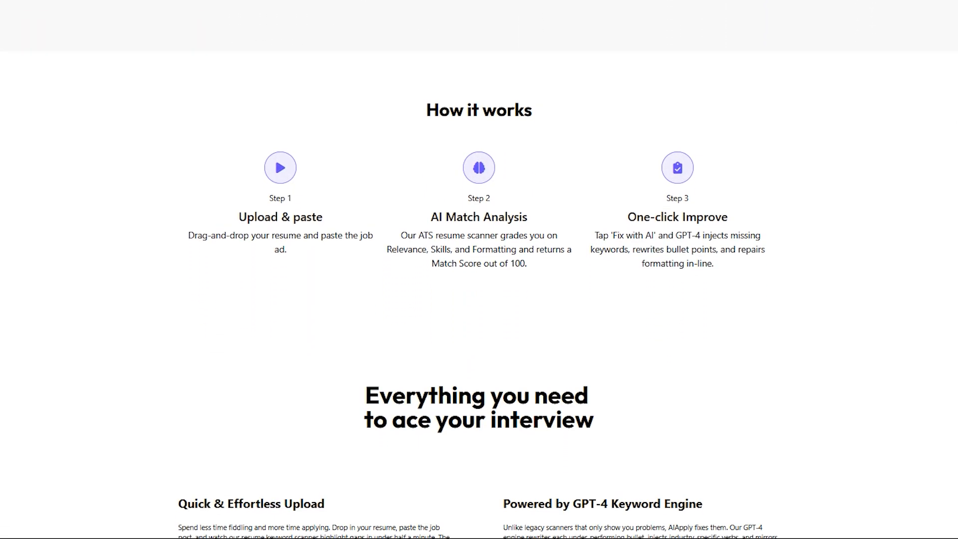